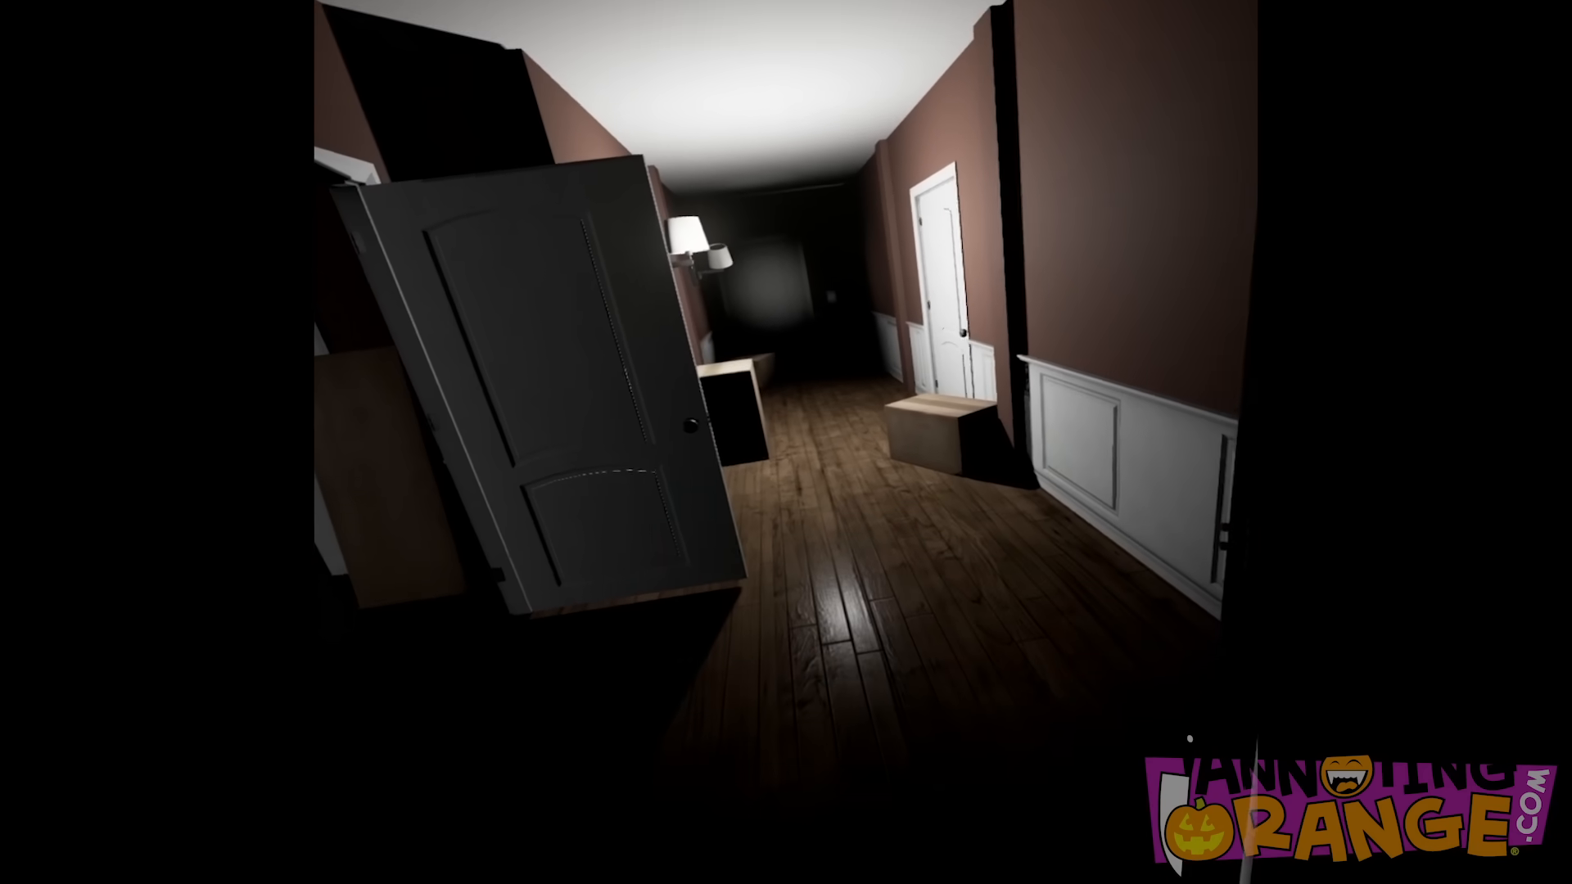
mouse_move(786, 442)
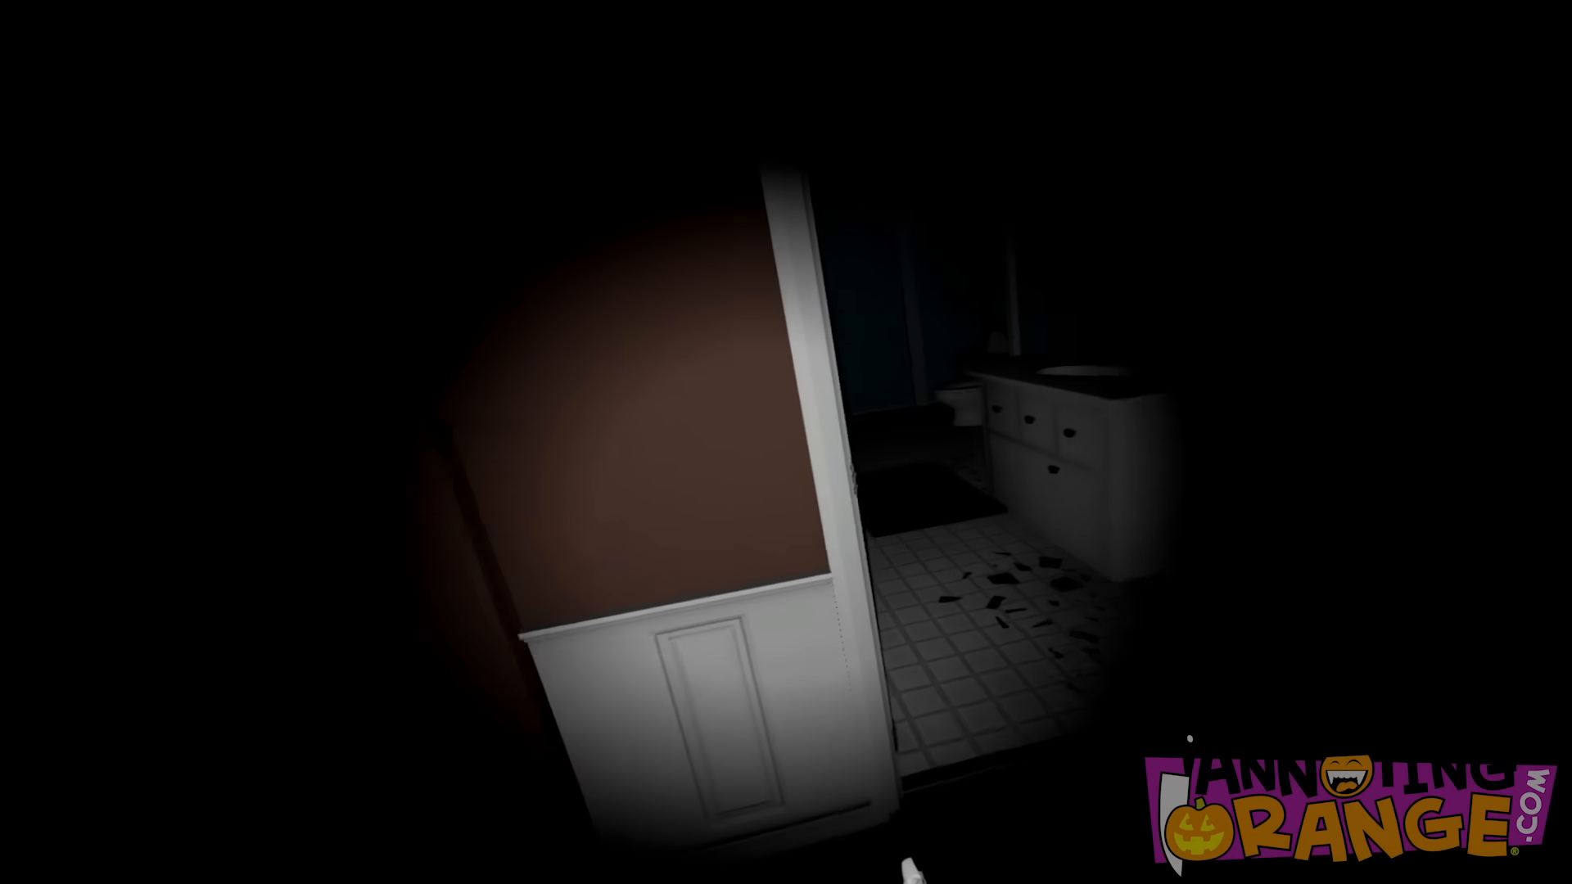
mouse_move(786, 442)
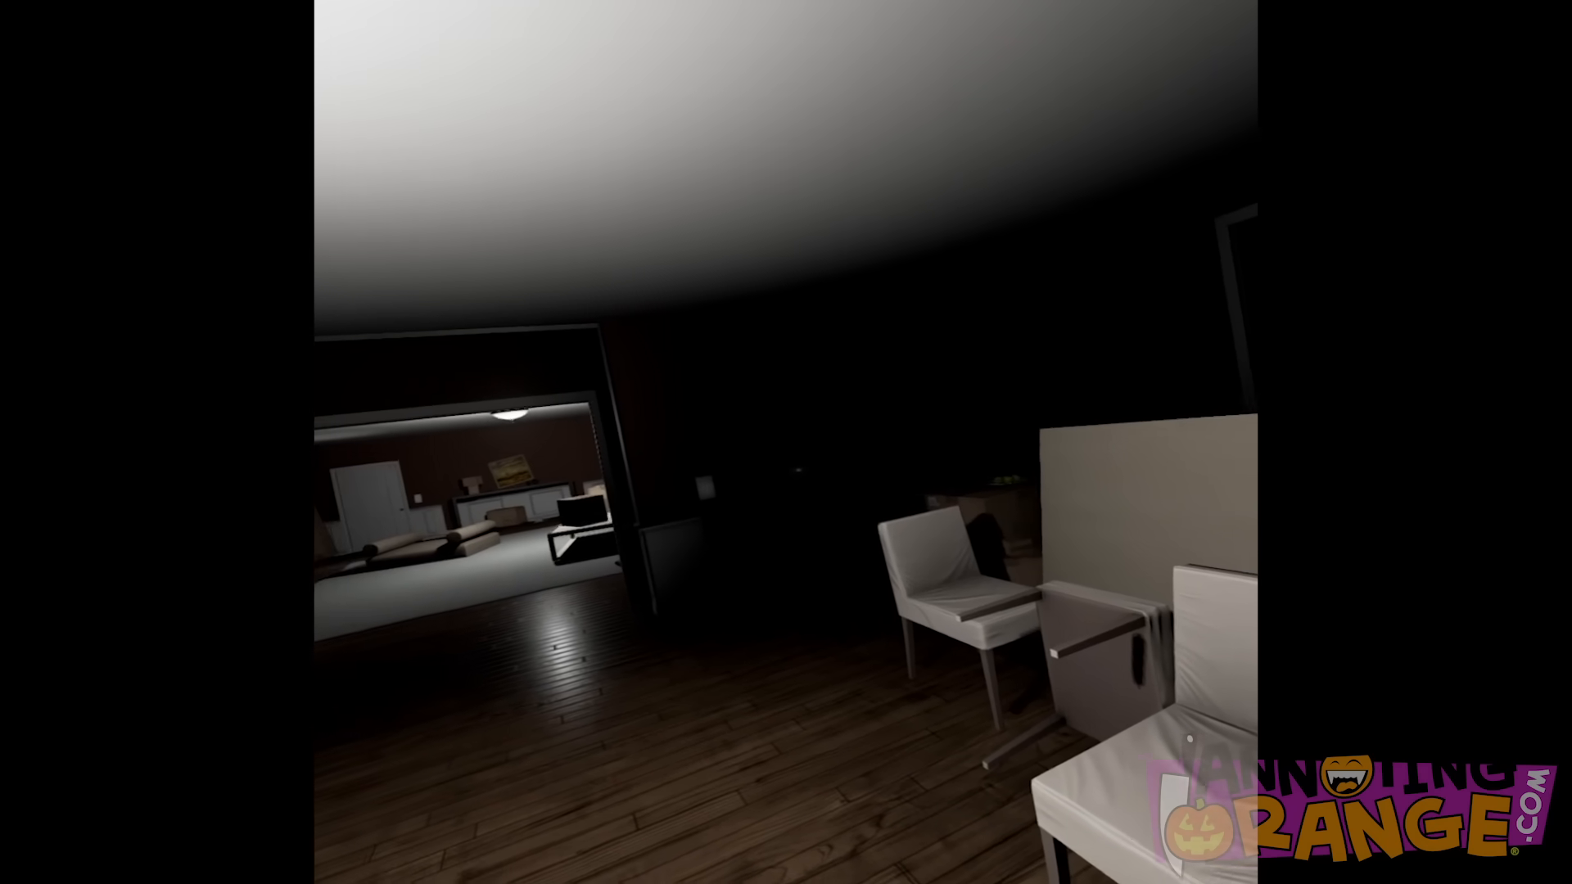
mouse_move(786, 442)
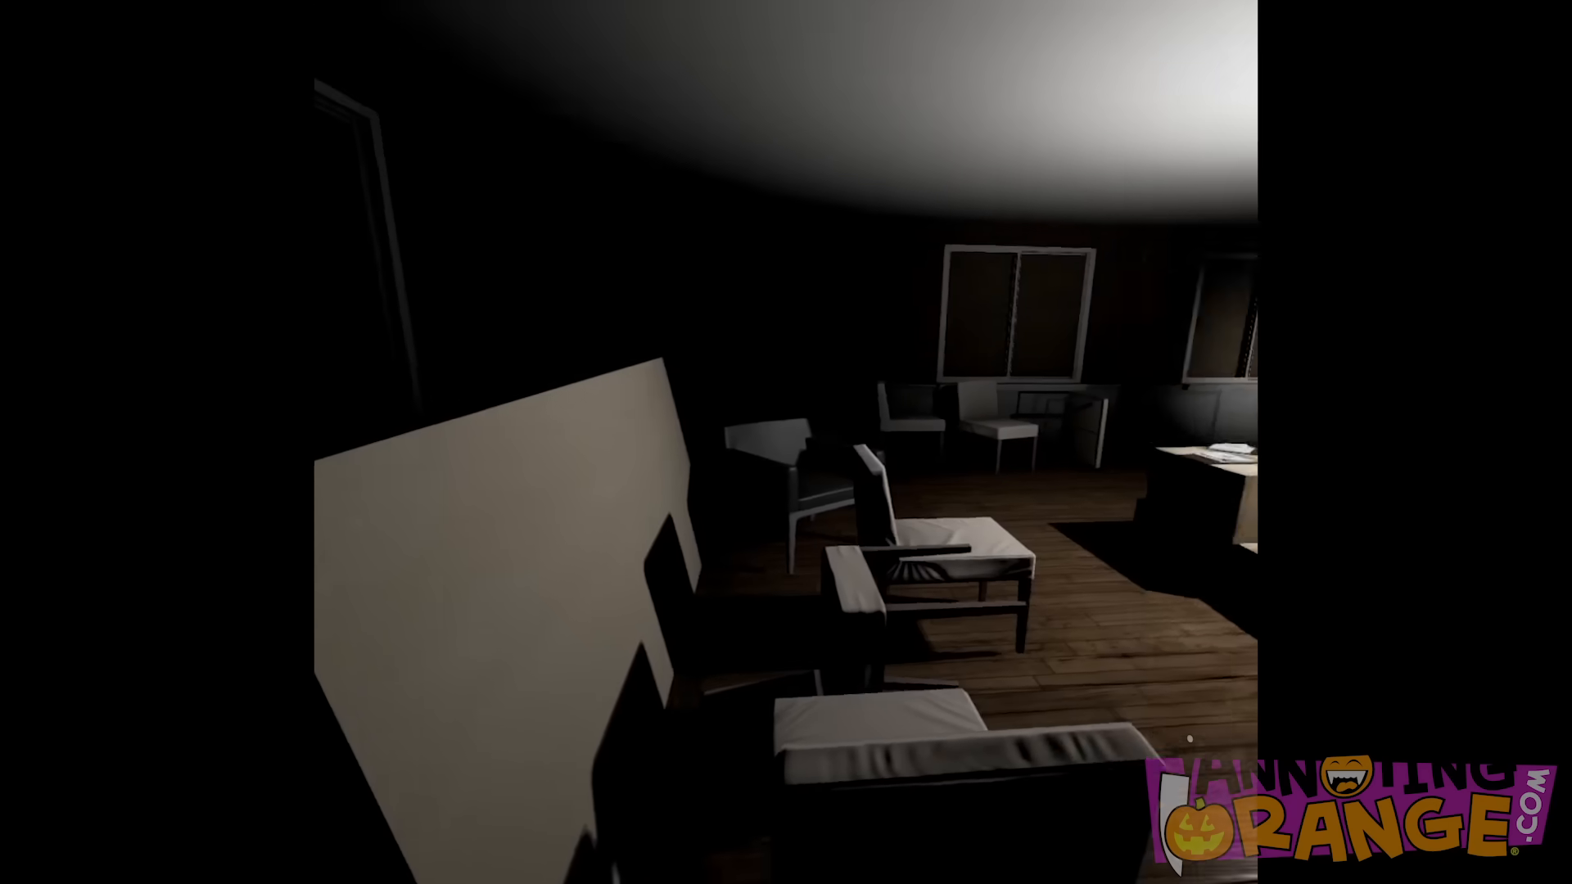
mouse_move(786, 442)
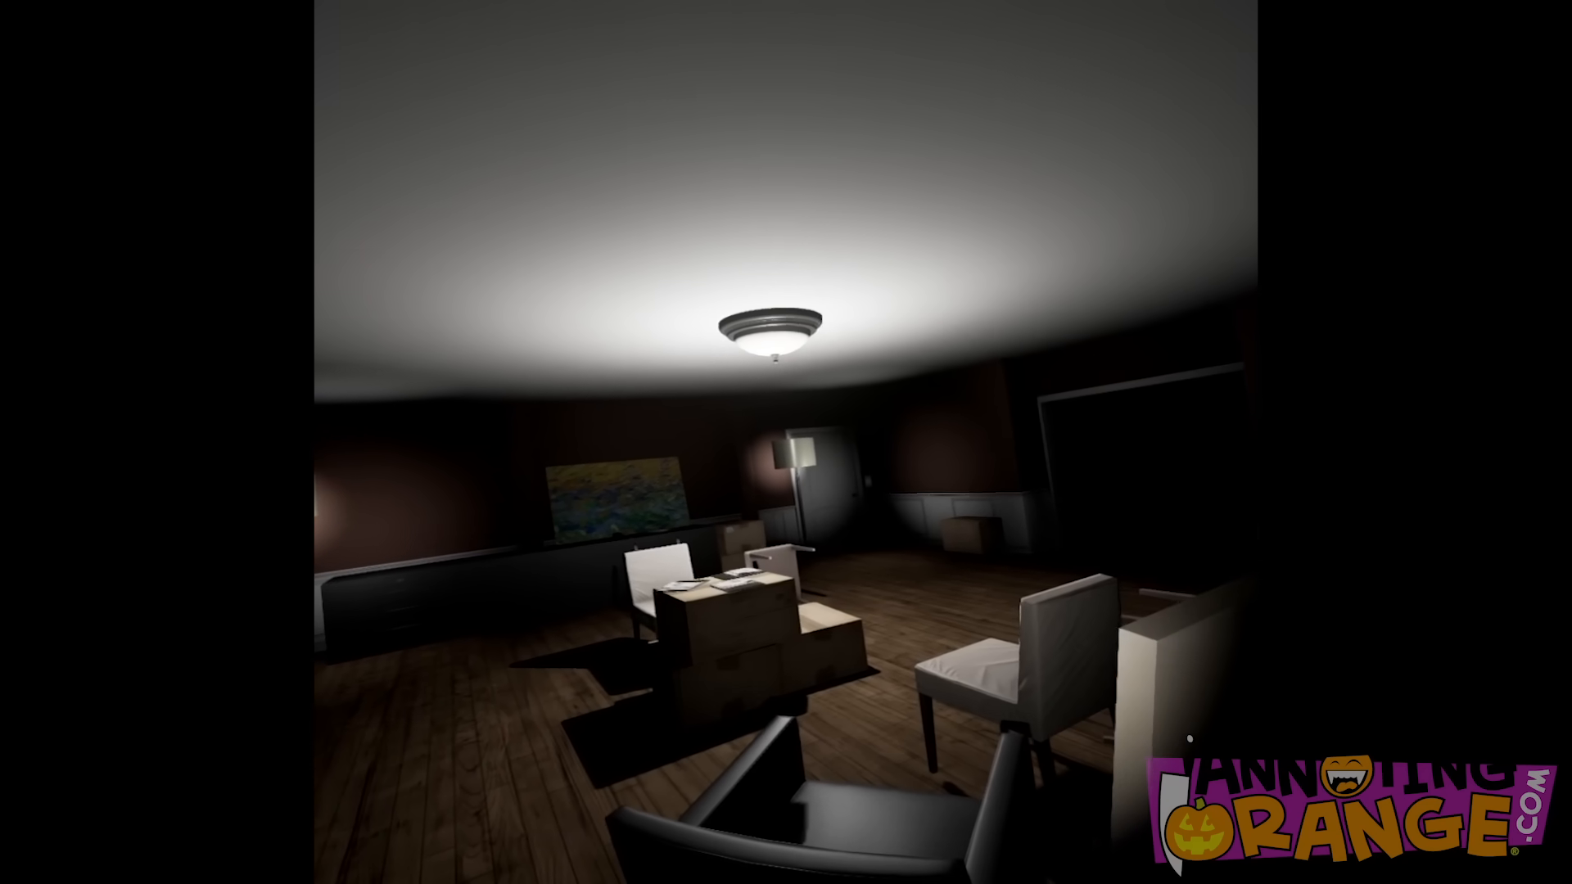
mouse_move(785, 442)
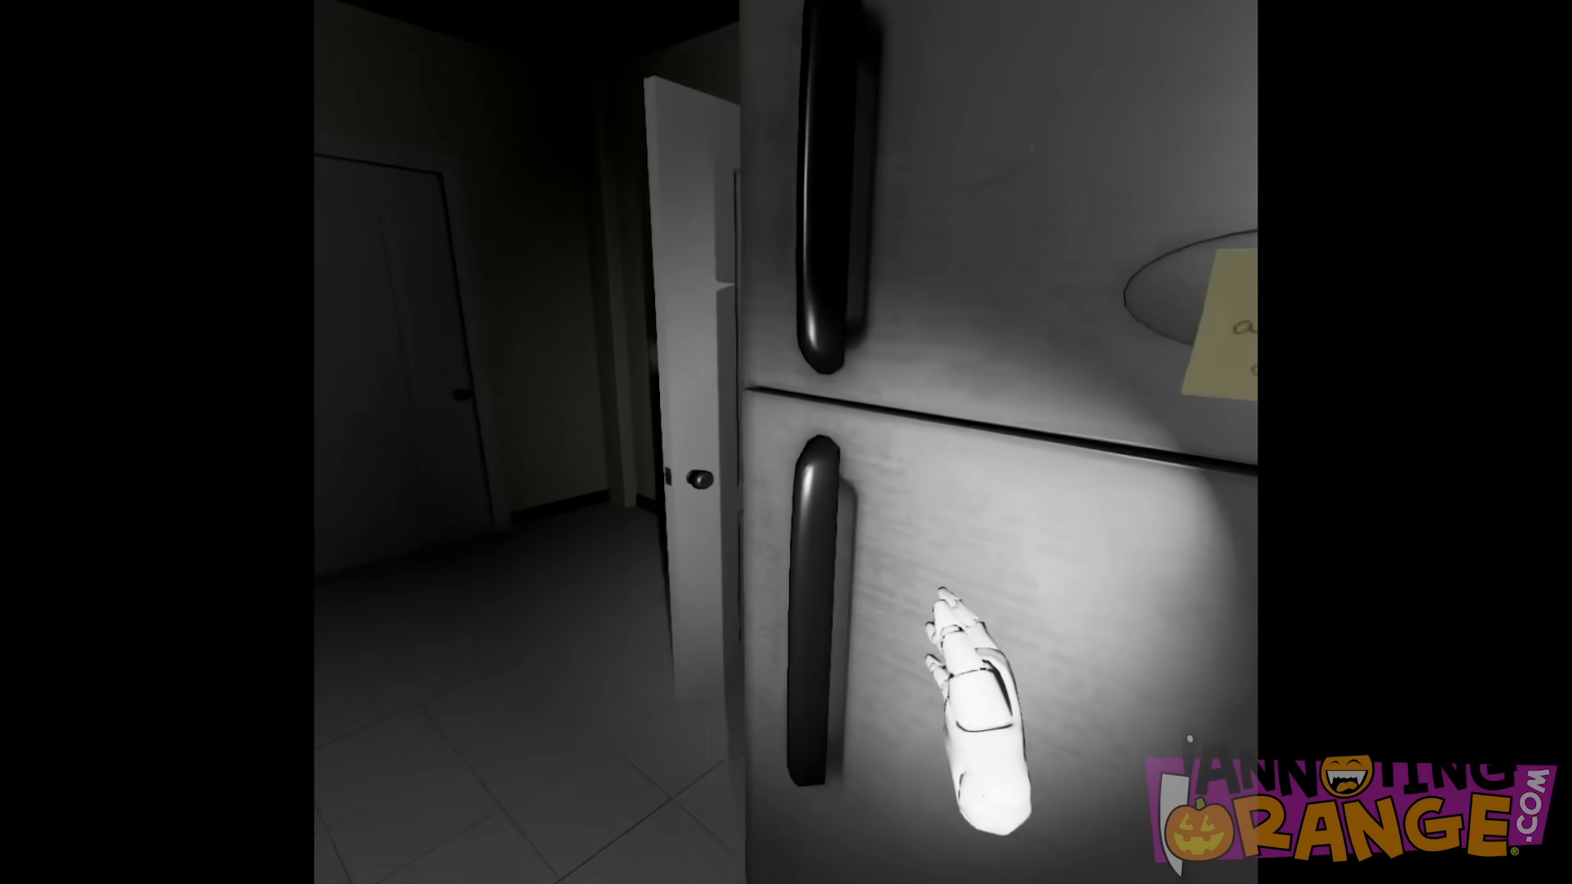
mouse_move(786, 442)
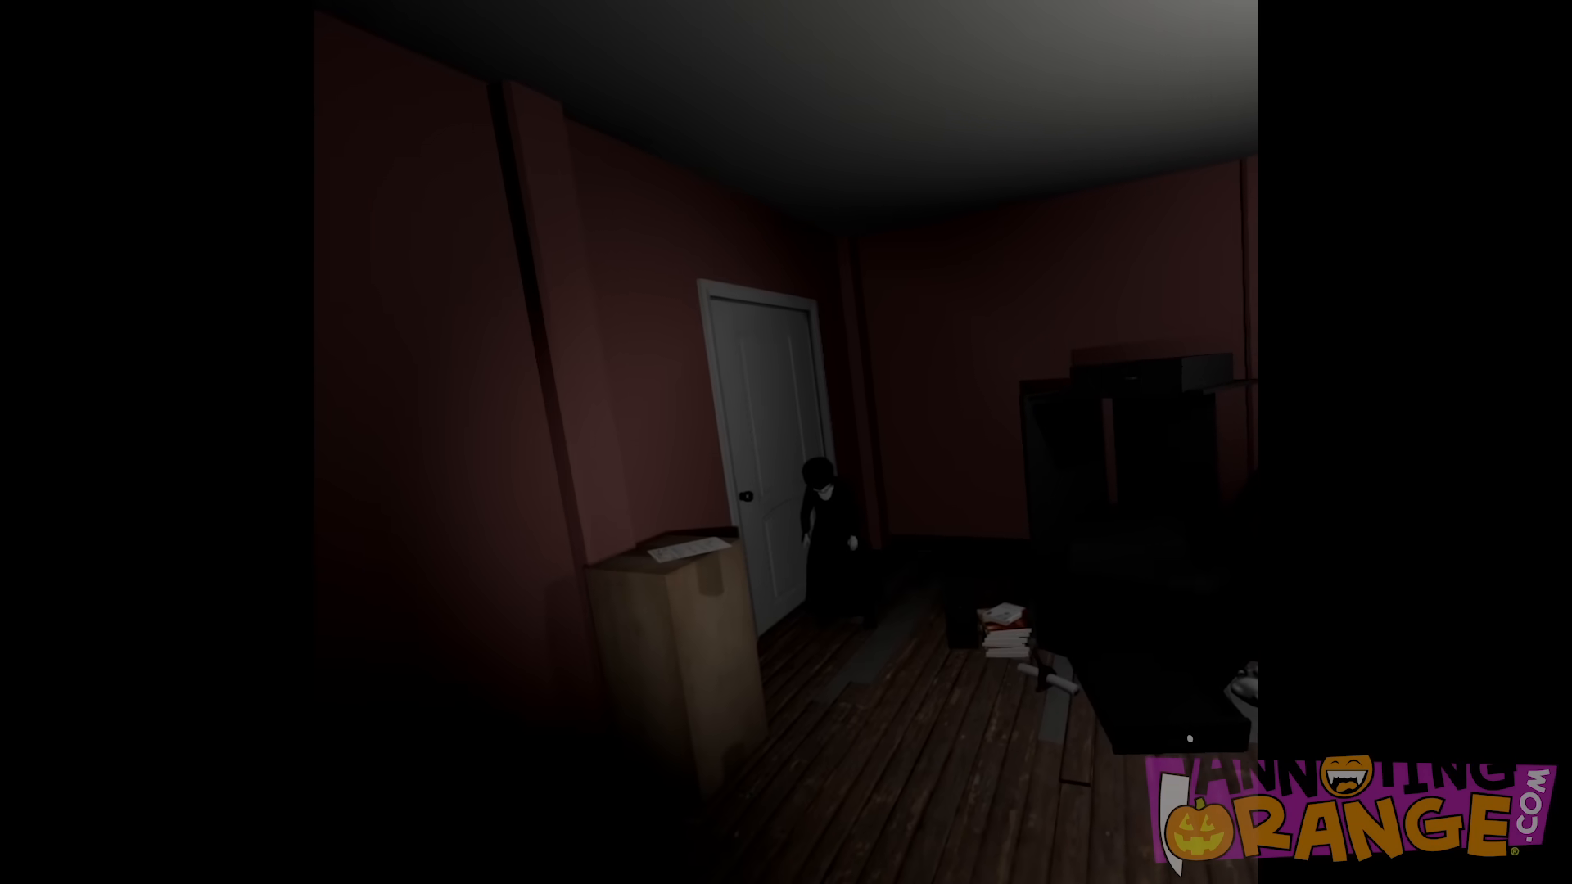
mouse_move(786, 442)
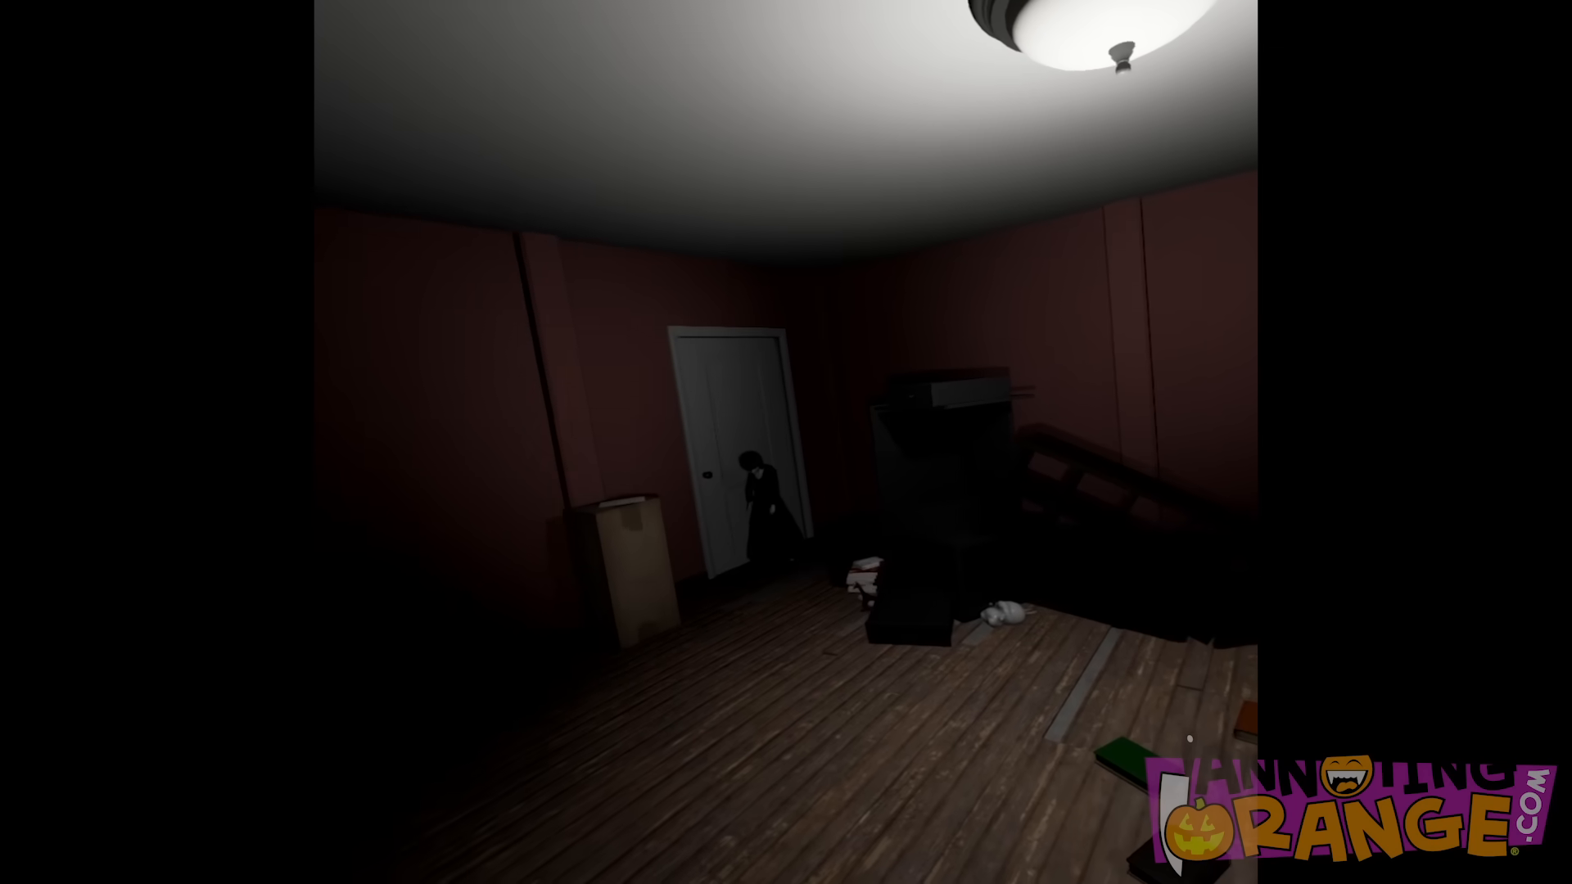
mouse_move(786, 442)
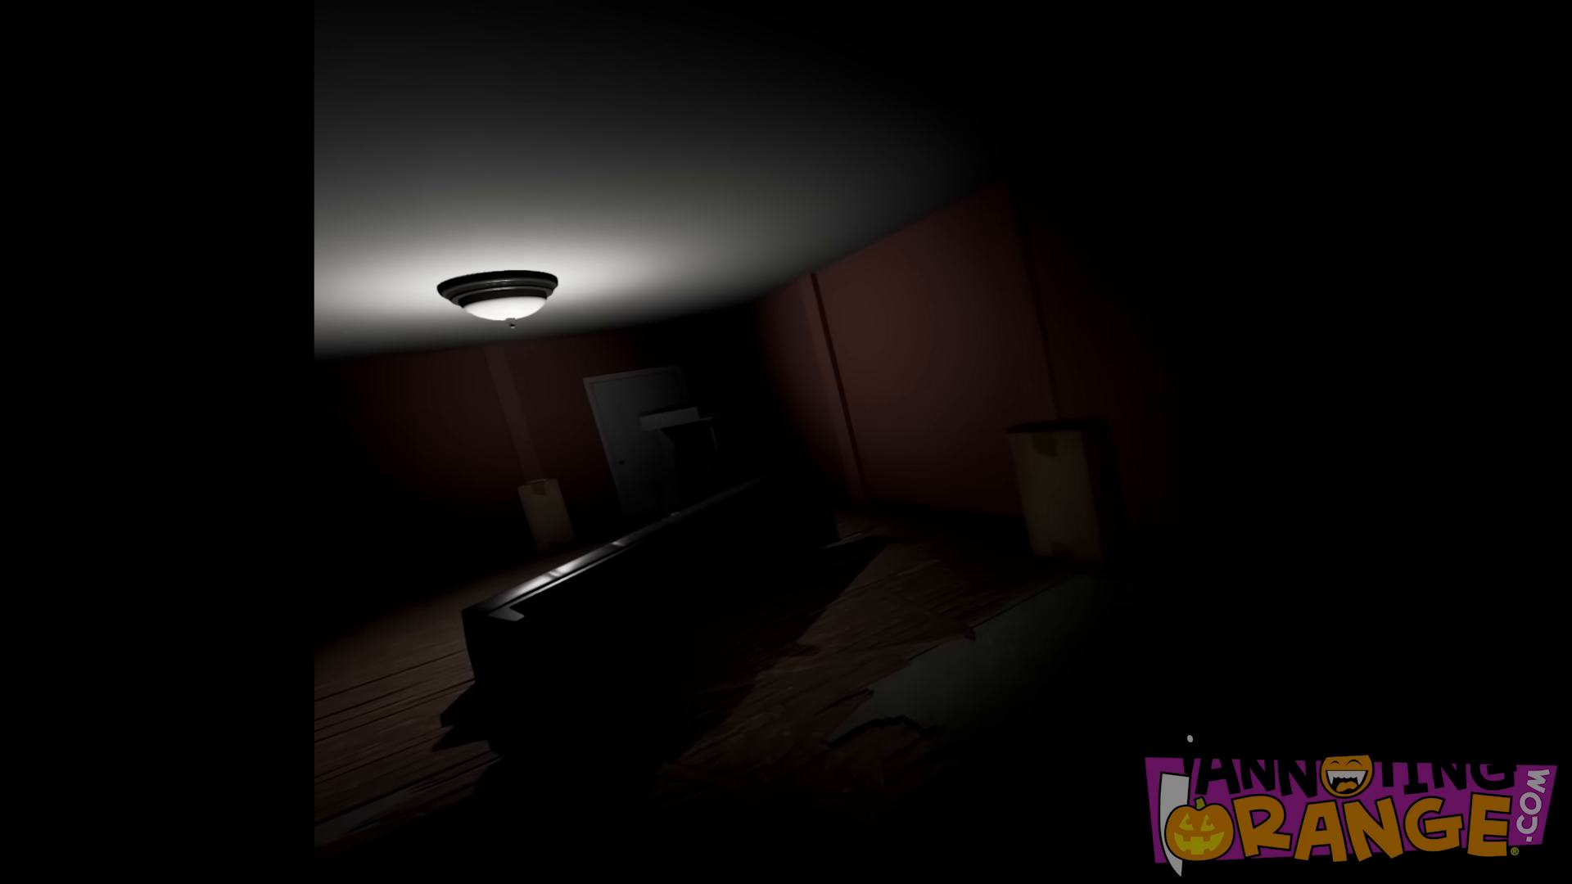
mouse_move(786, 442)
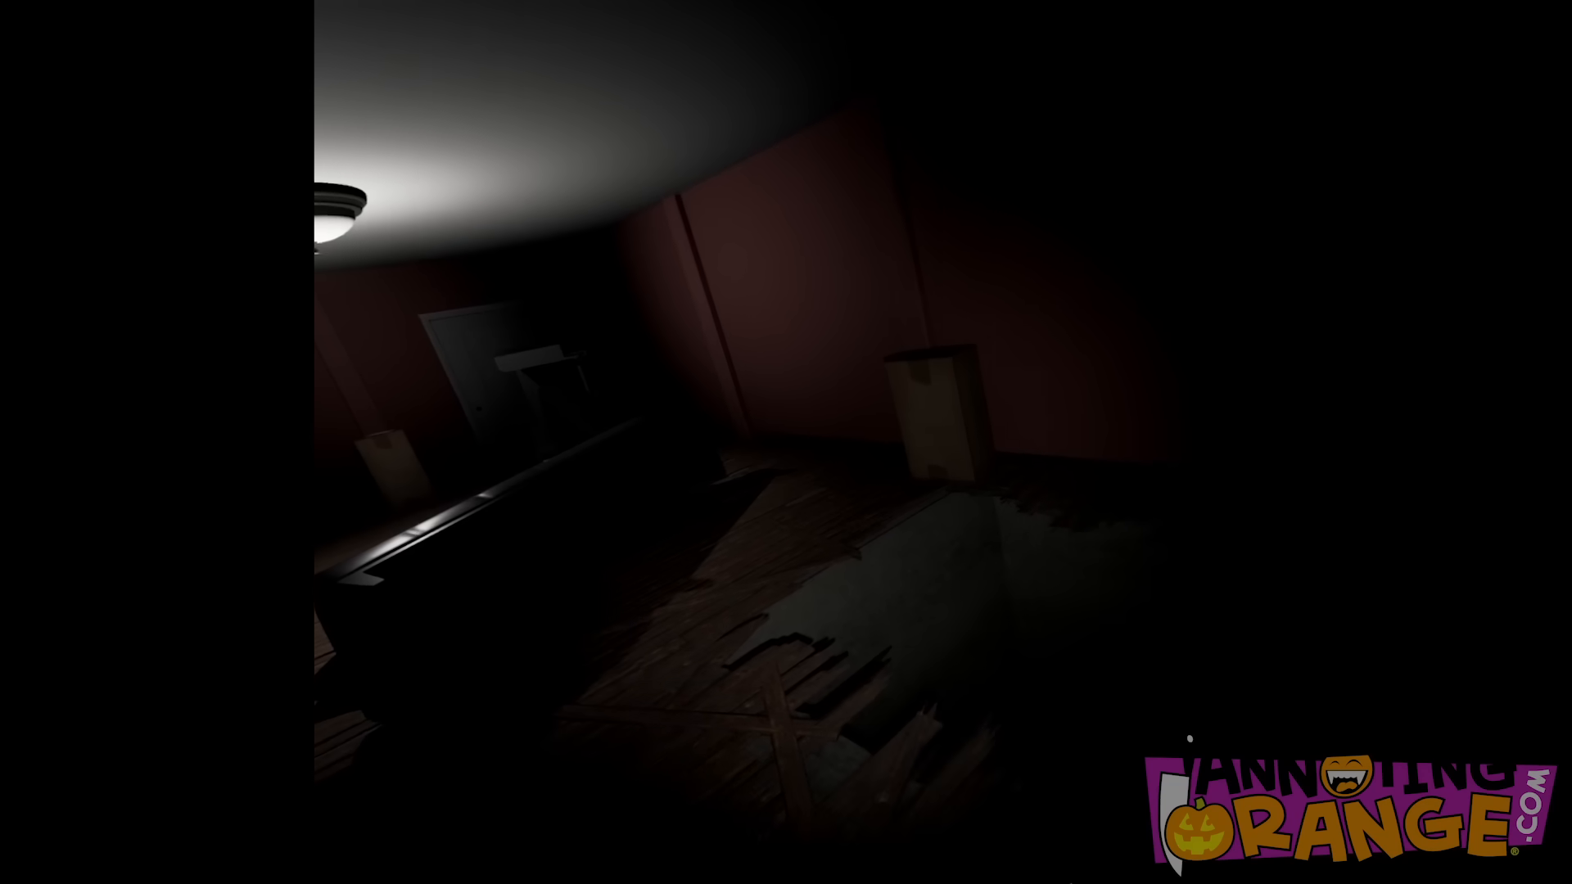